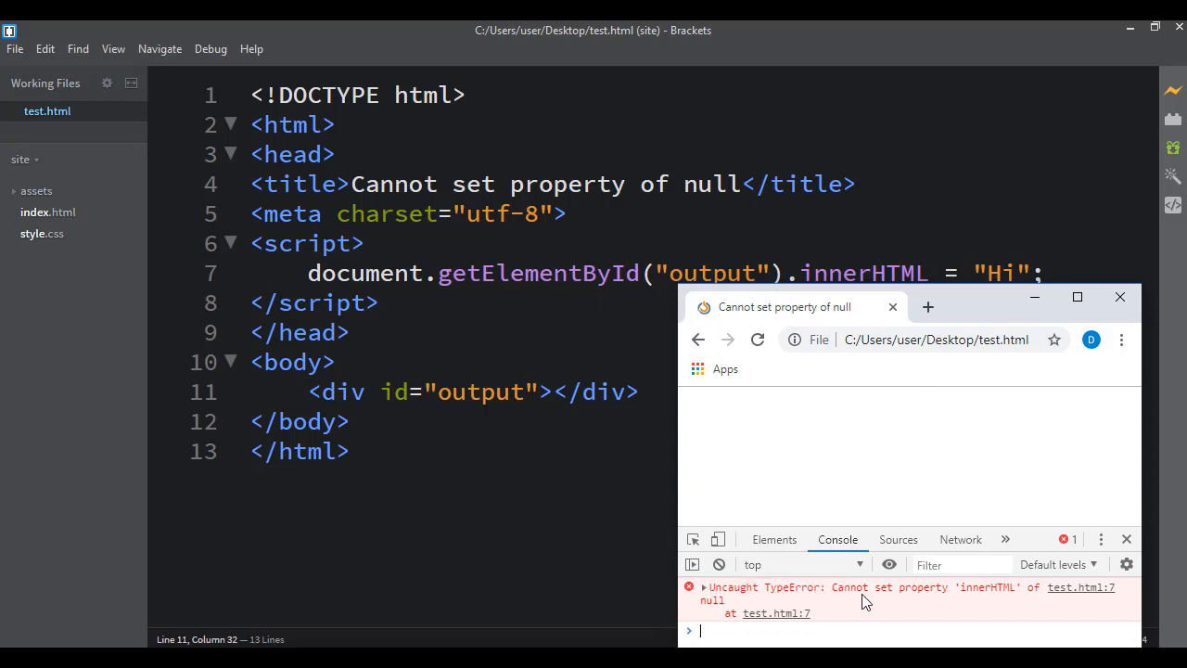
mouse_move(1024, 597)
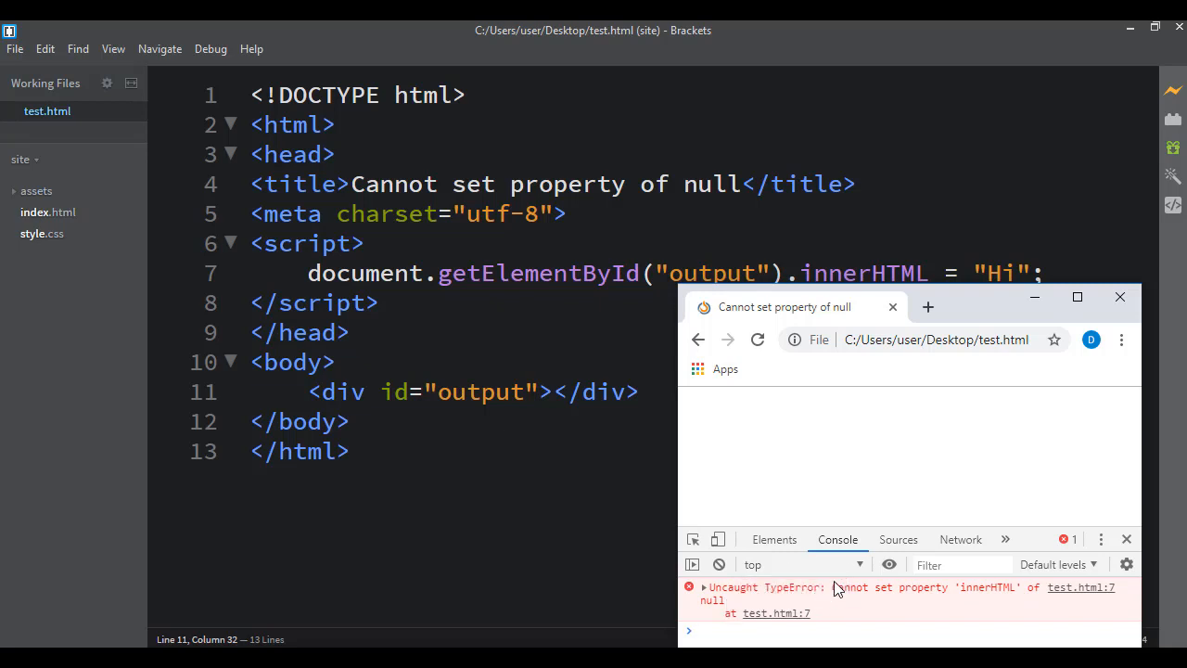
mouse_move(738, 612)
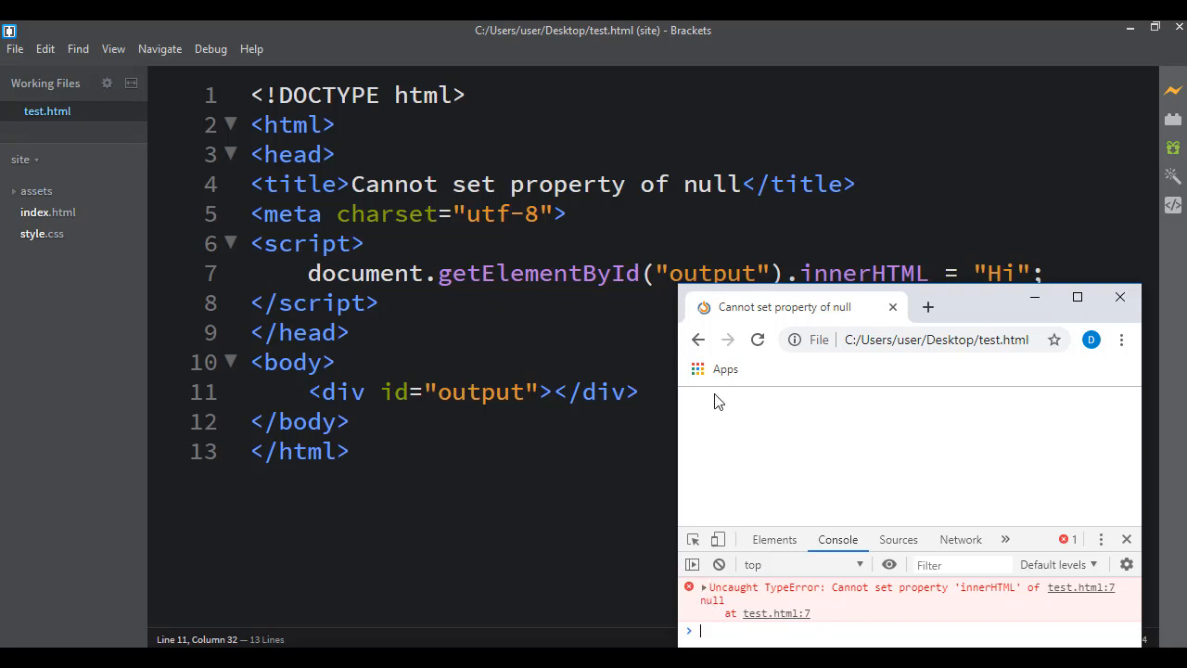
mouse_move(697, 369)
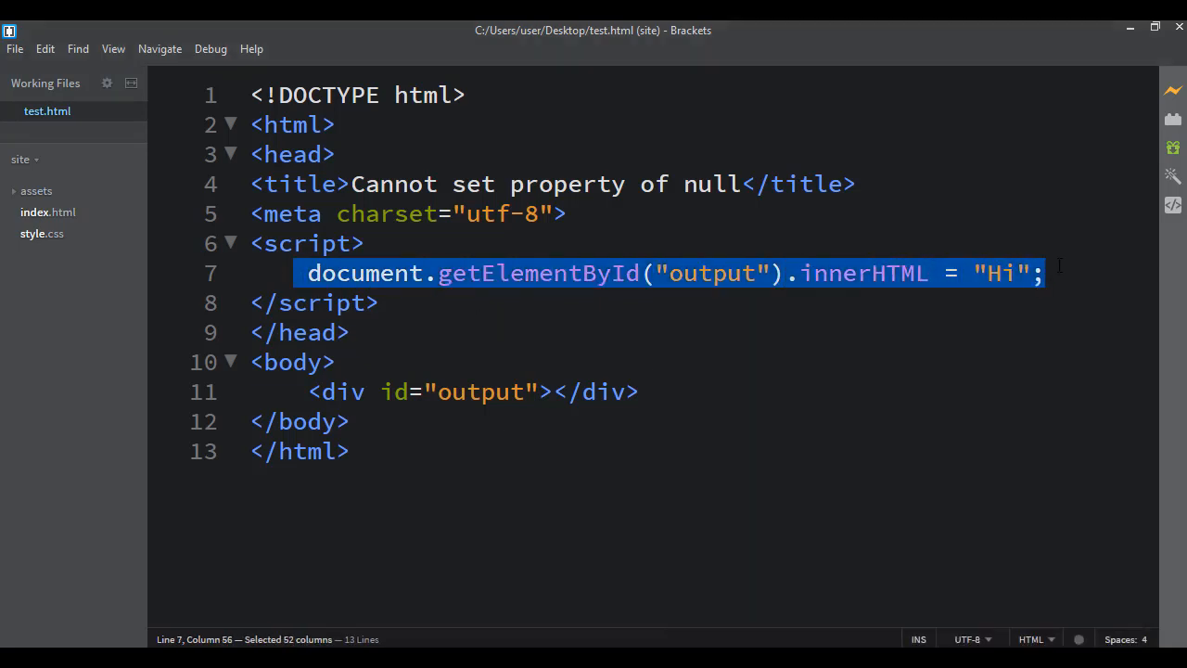
click(649, 273)
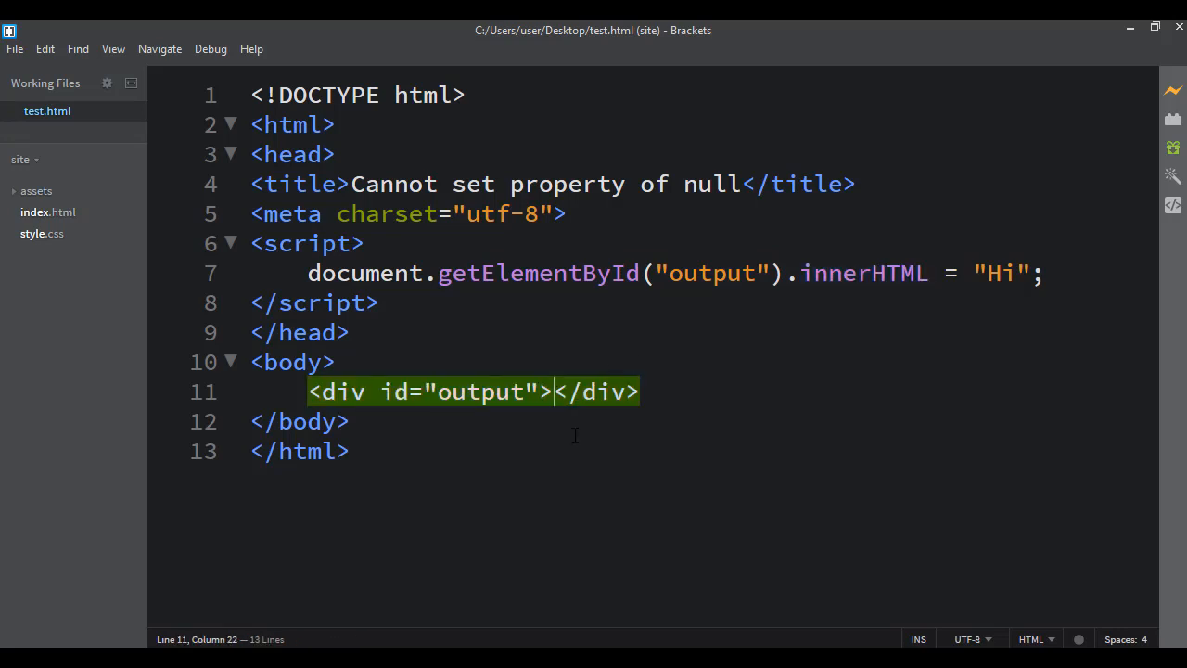
text(hi)
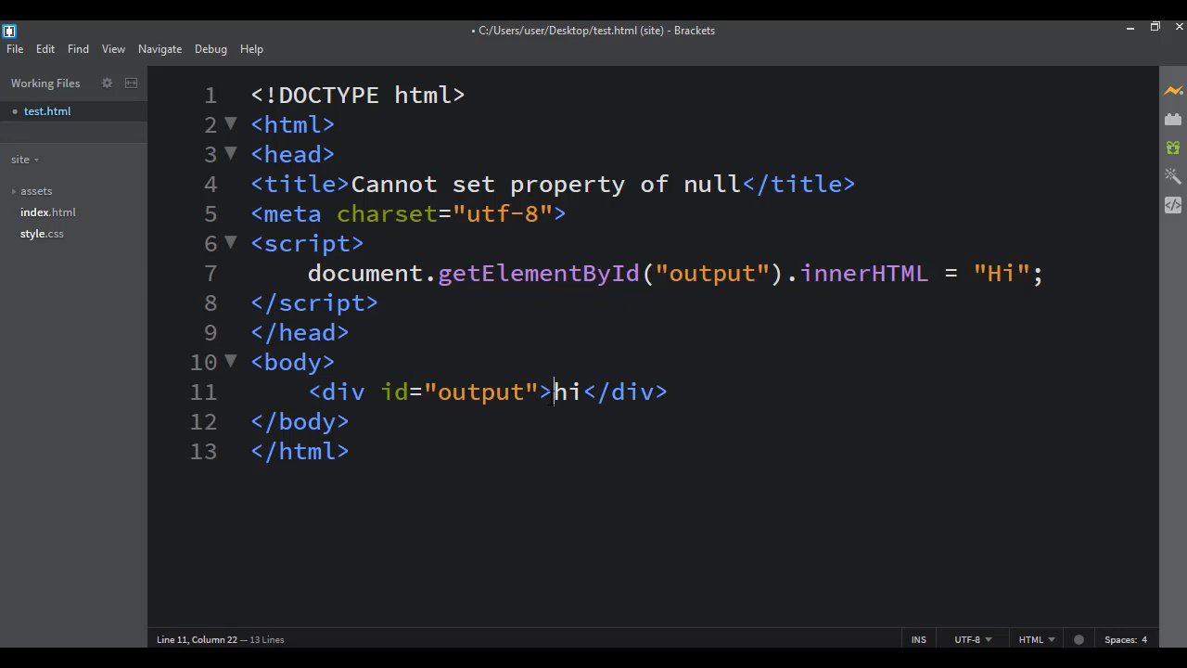
double_click(567, 392)
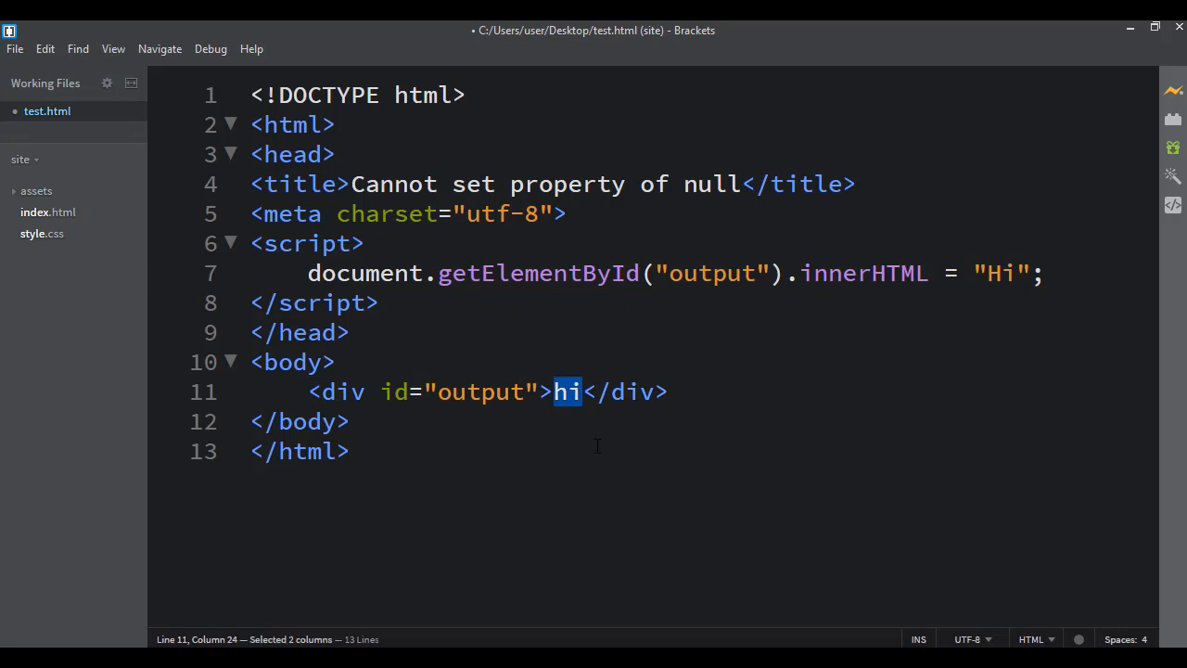
key(Delete)
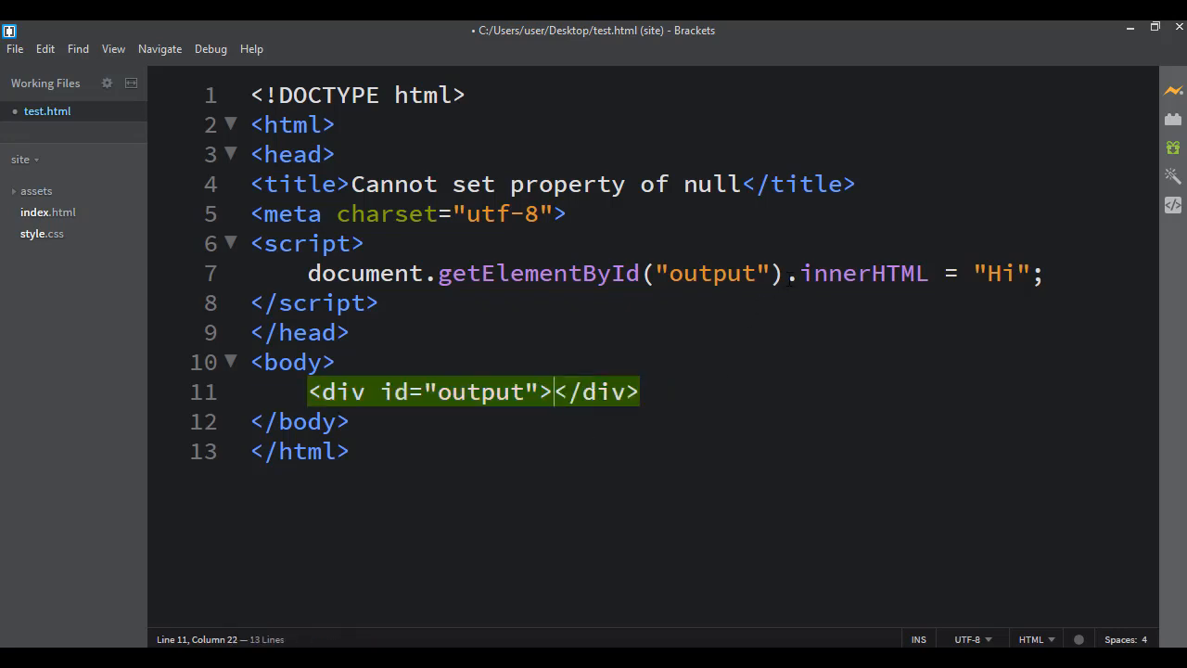
drag(786, 273, 927, 273)
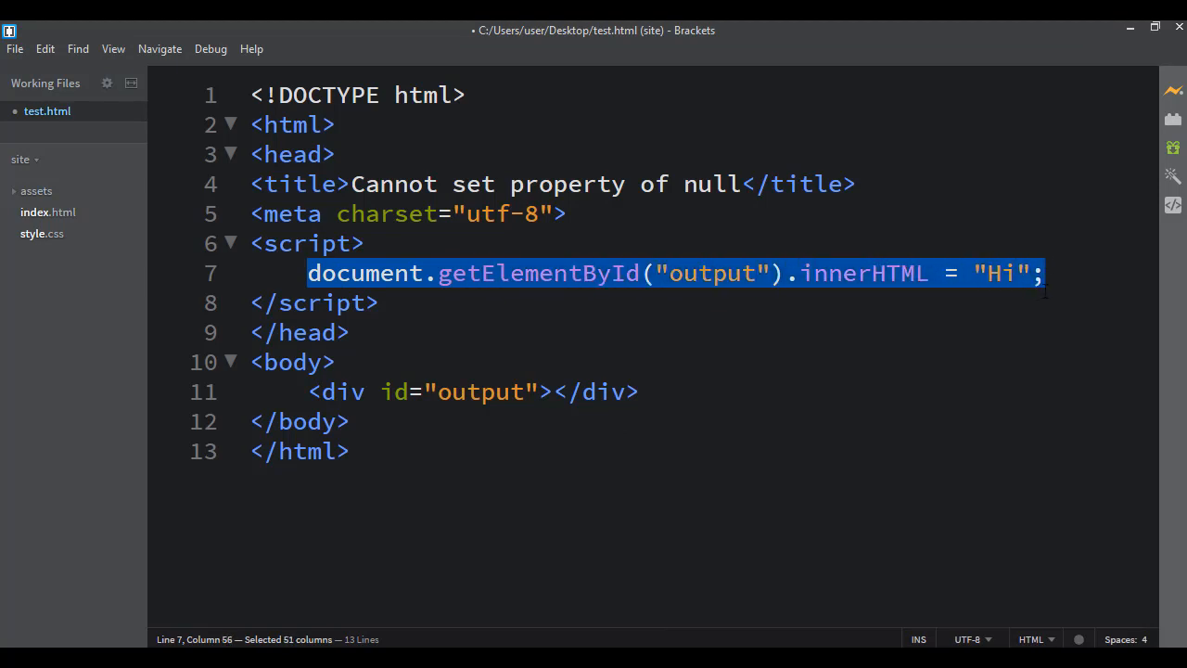
Step: Select the whole <script> block with the getElementById statement in the head and cut it
click(491, 337)
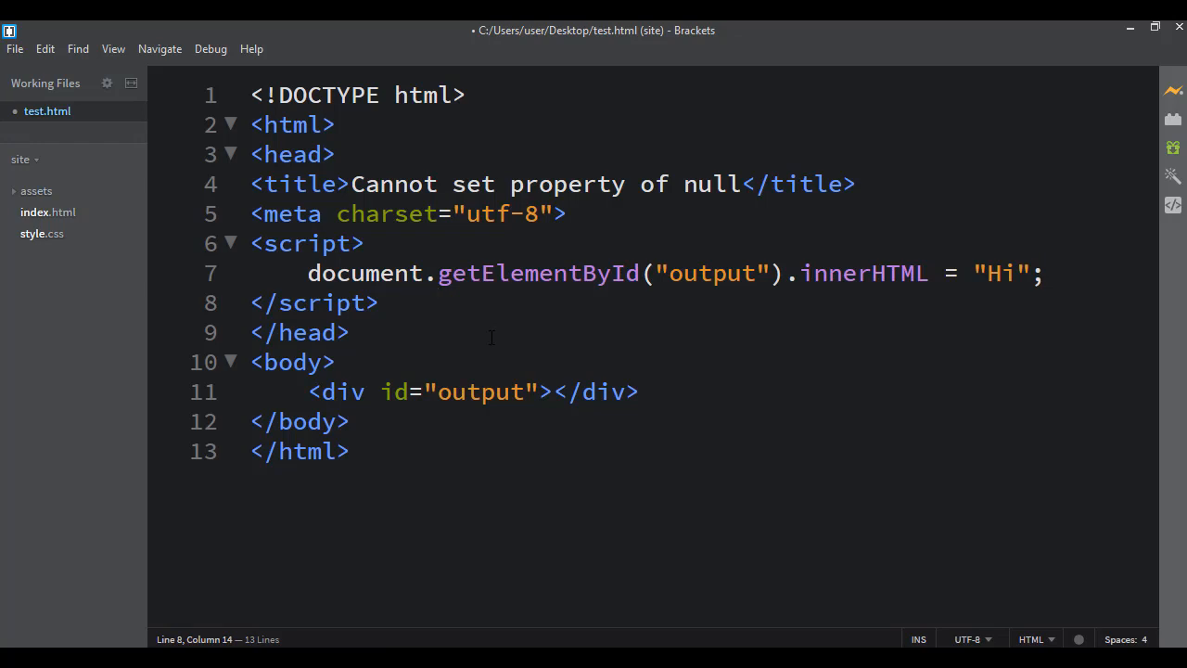
double_click(300, 124)
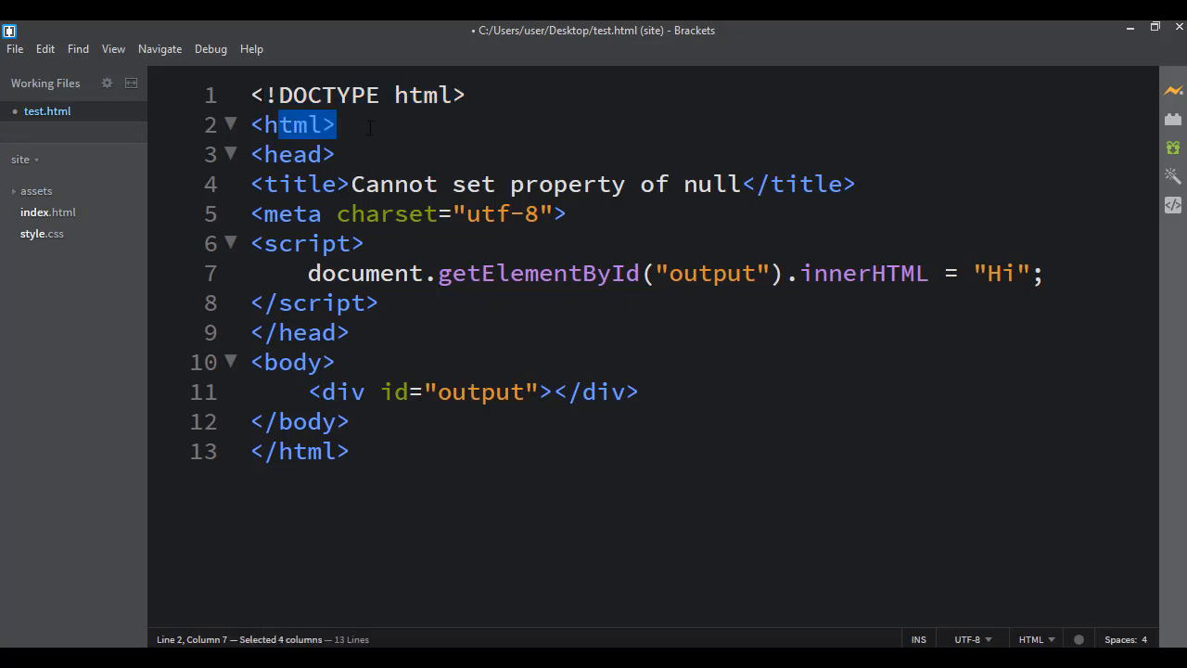
double_click(359, 213)
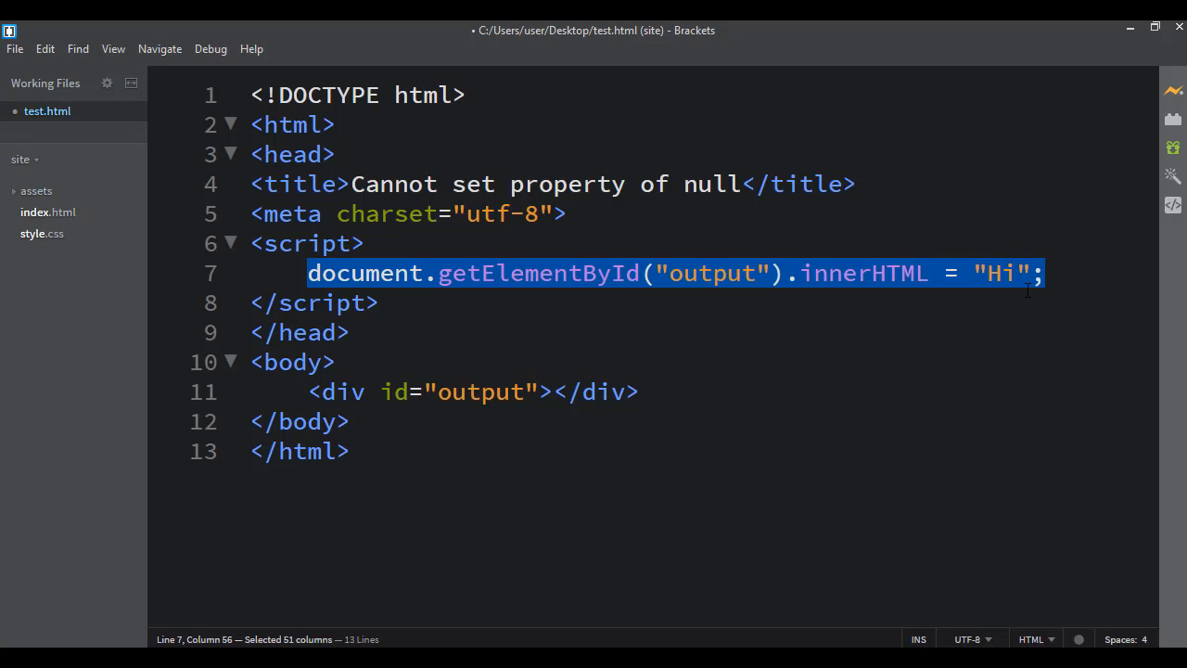
click(669, 272)
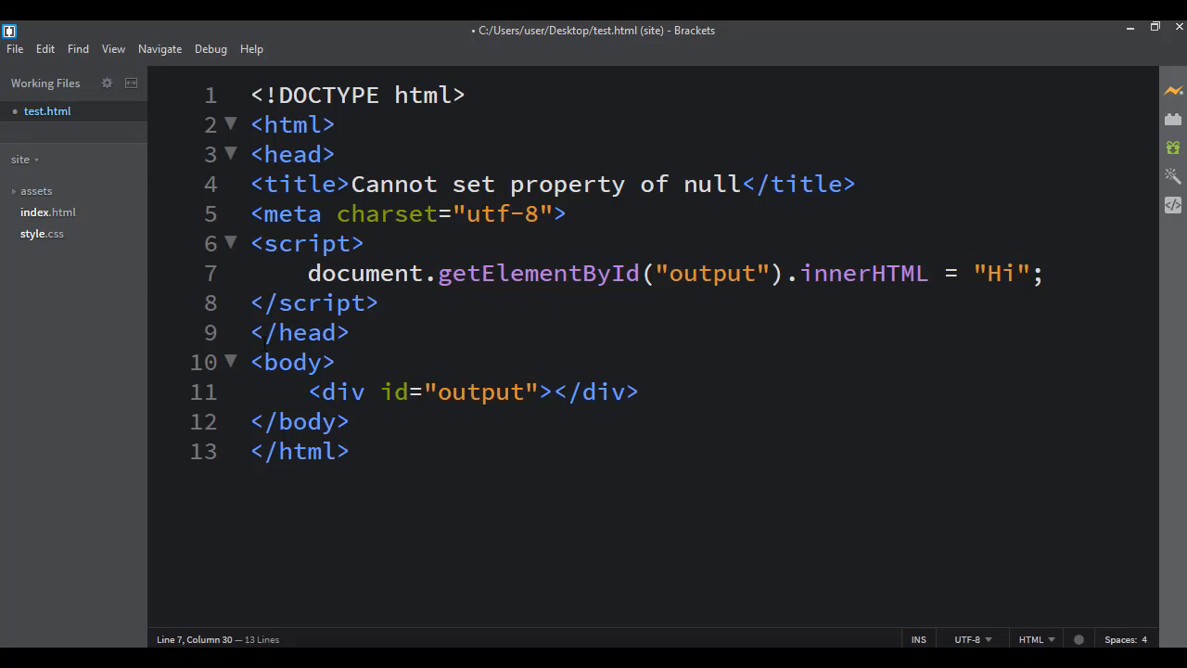
drag(249, 332, 349, 451)
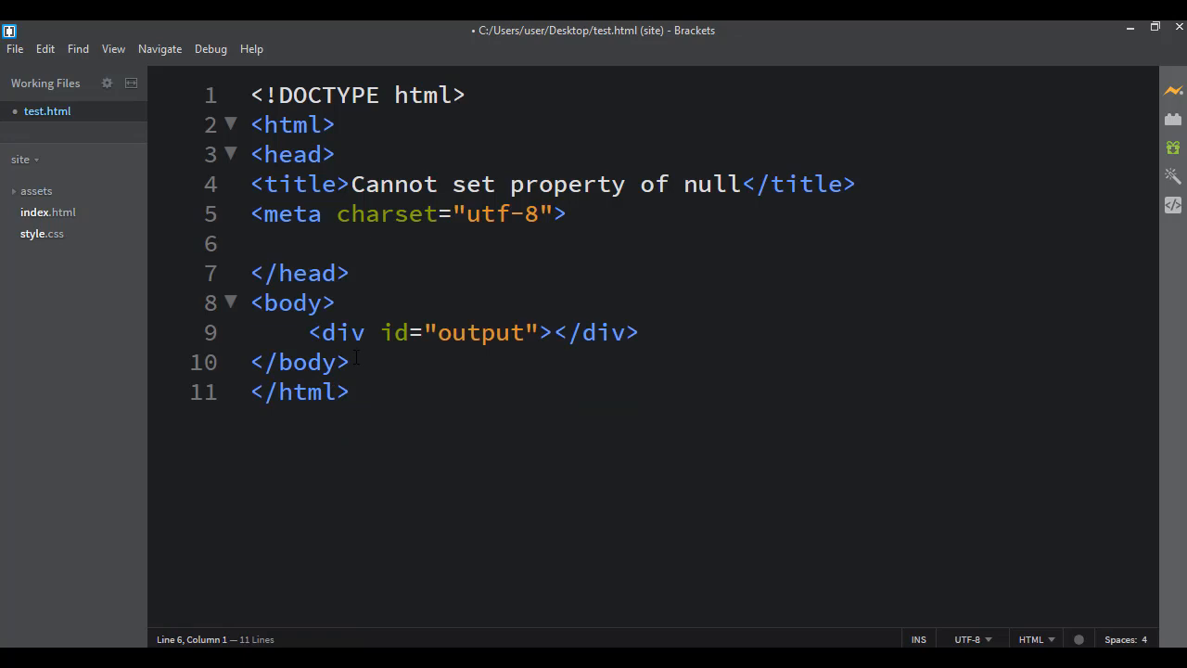
Step: Paste the script block at the end of the body after the 'output' div and save test.html
key(Enter)
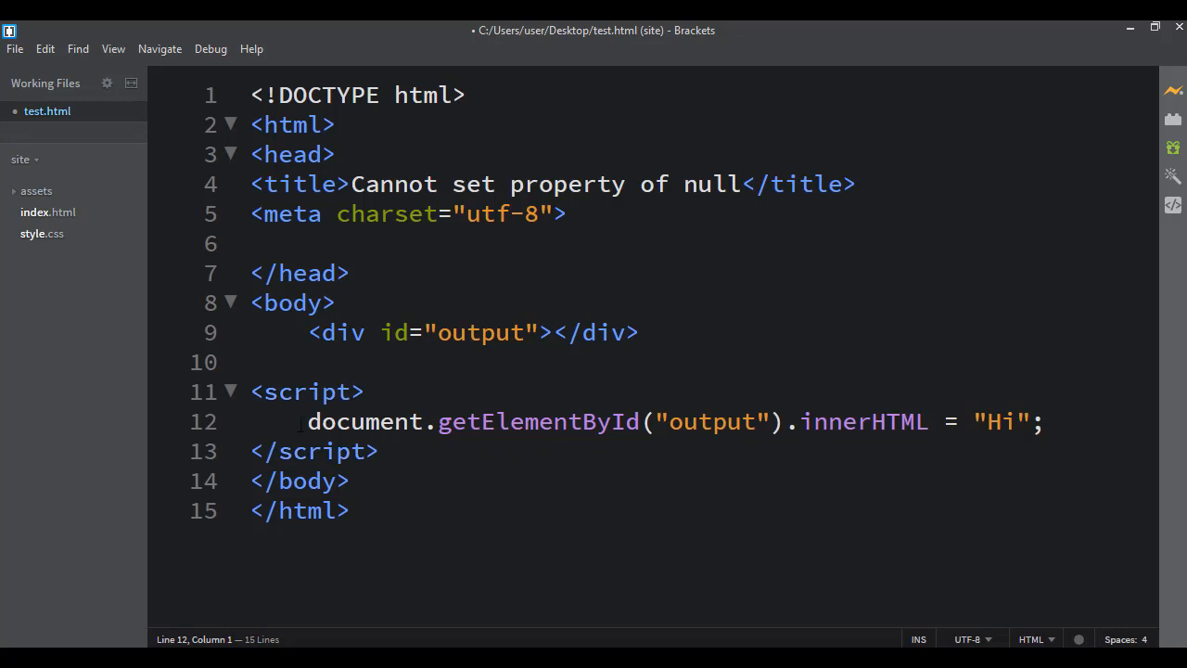
click(287, 481)
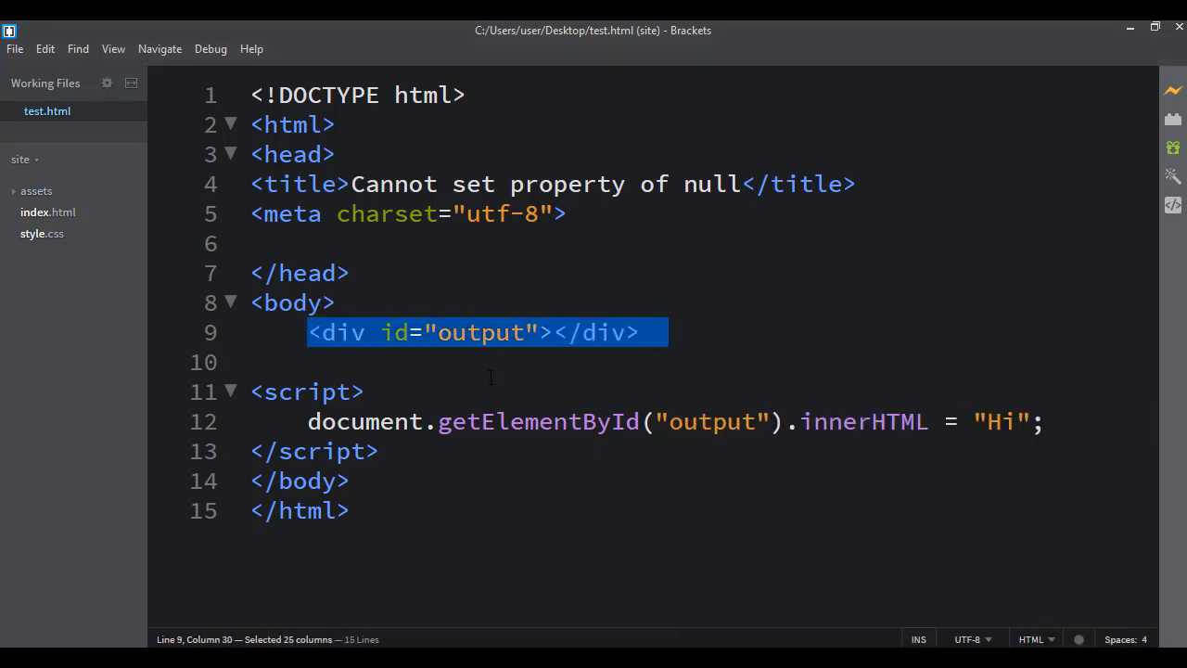
drag(307, 421, 1043, 421)
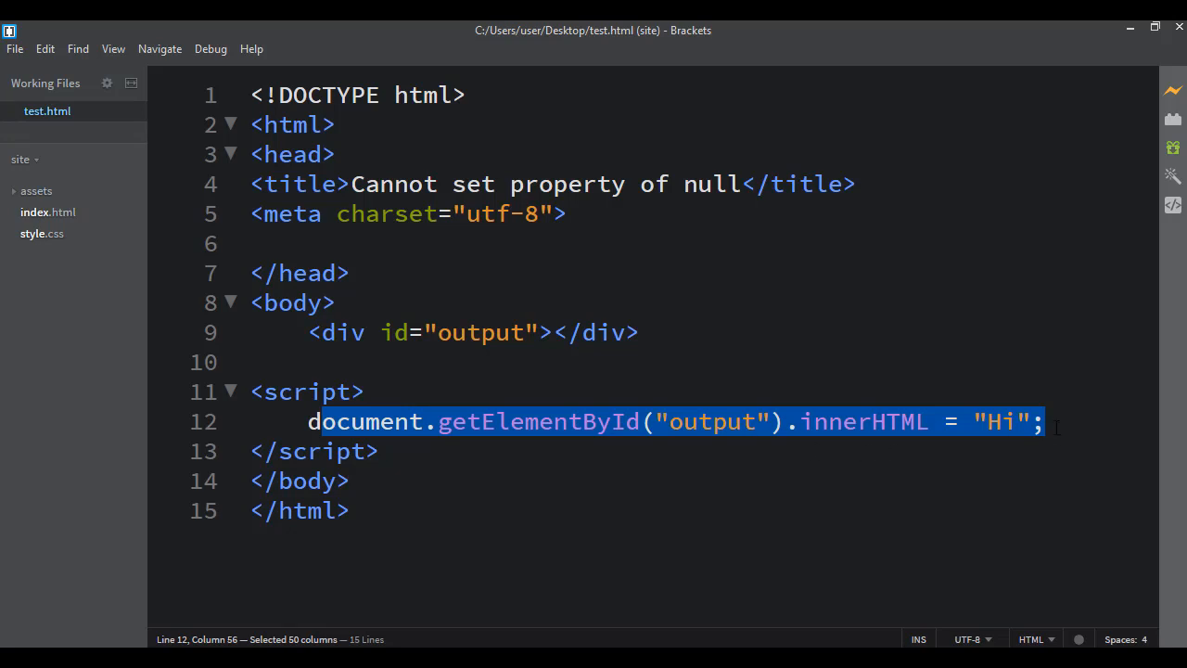
click(1012, 527)
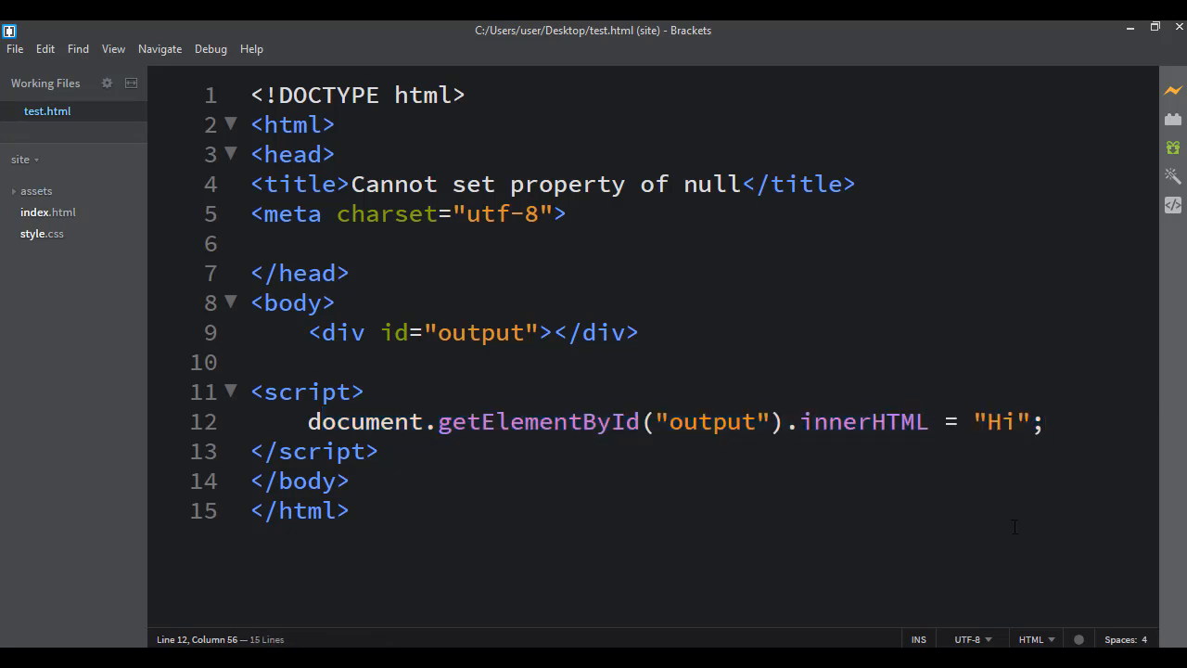